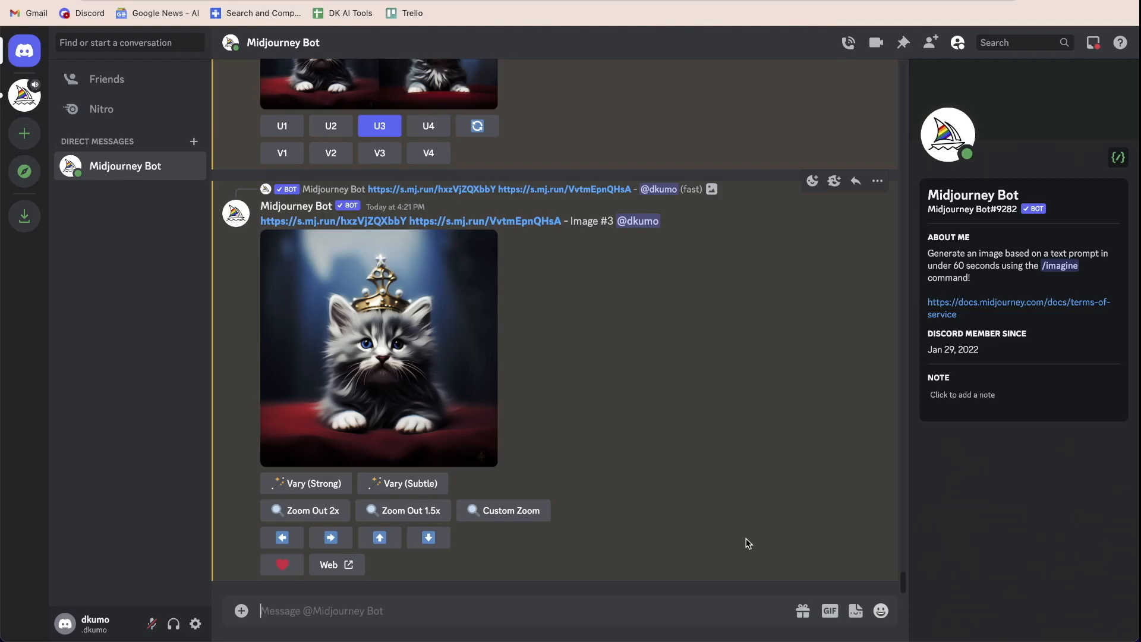
{"action": "mouse_move", "coordinate": [746, 546]}
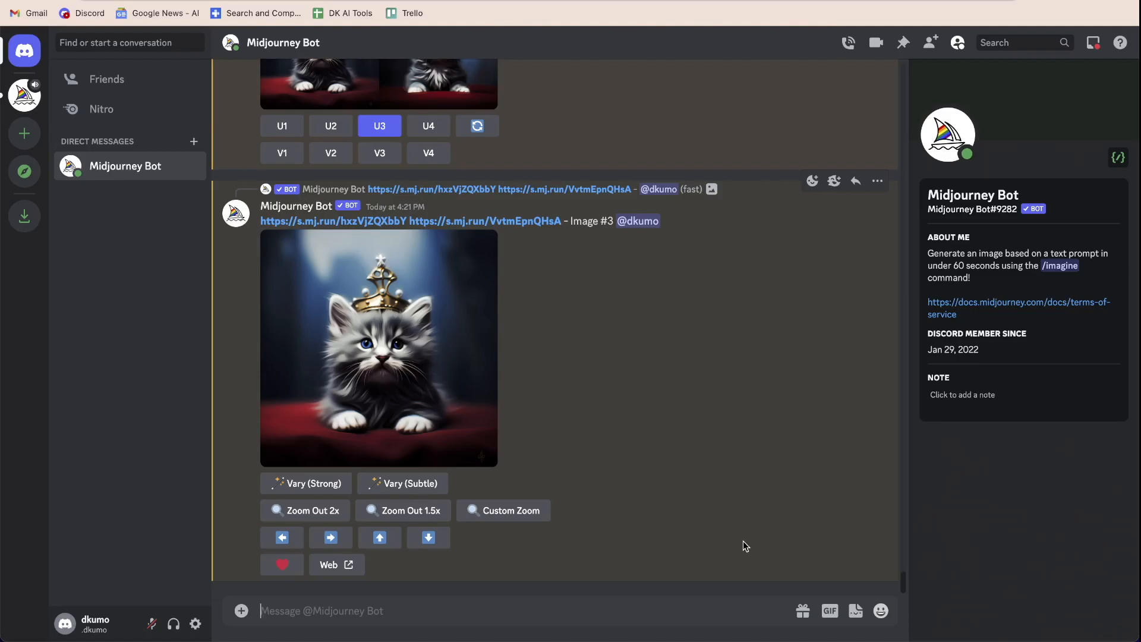
{"action": "mouse_move", "coordinate": [404, 380]}
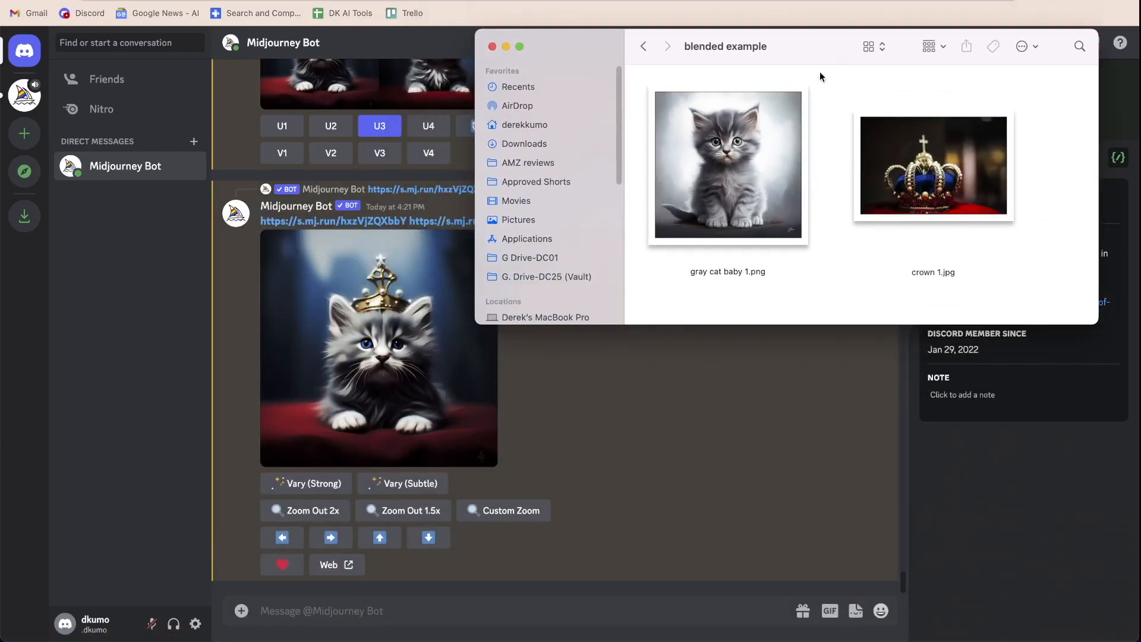
Select crown 1.jpg in Finder and return to the Midjourney Bot chat
{"action": "left_click", "coordinate": [933, 166]}
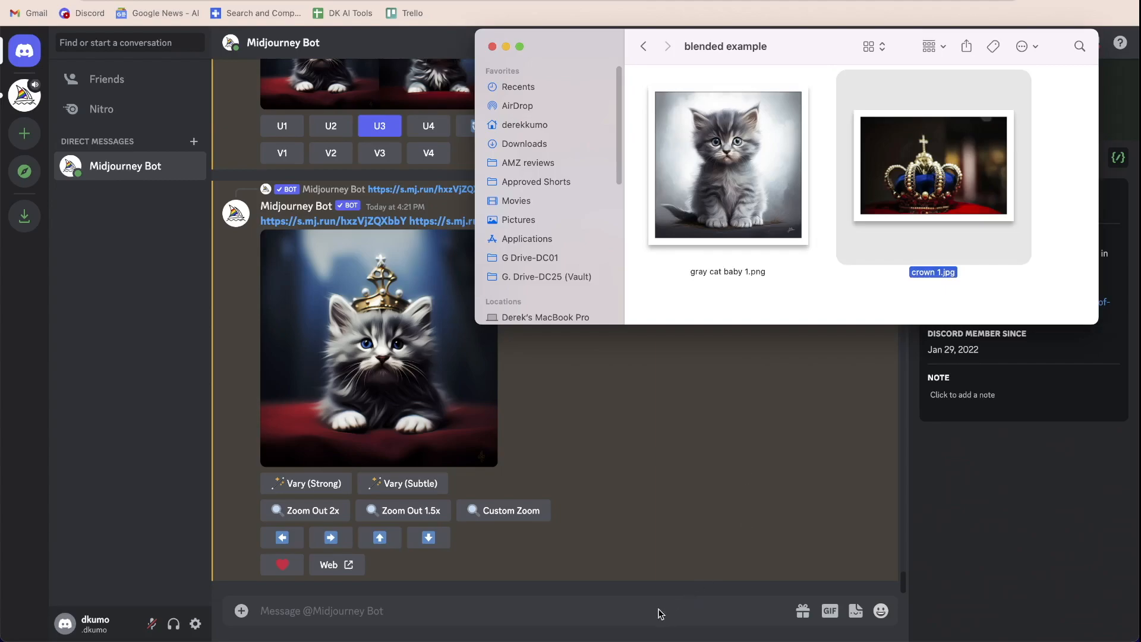
{"action": "left_click", "coordinate": [492, 46]}
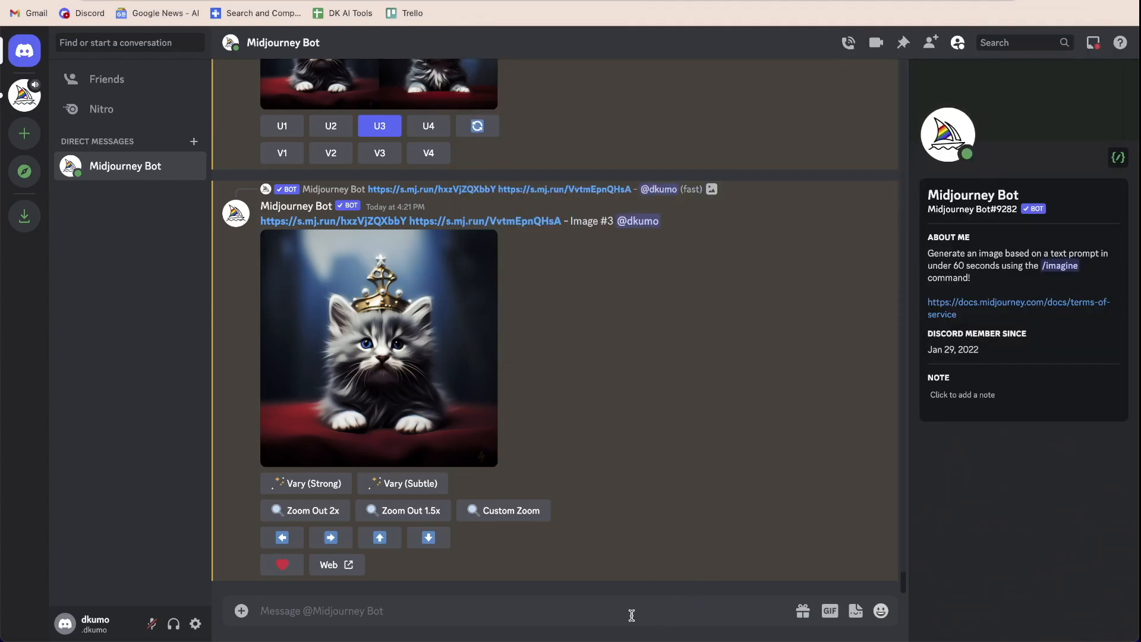
Start a /blend command for the gray kitten and crown photos
{"action": "type", "text": "/blend"}
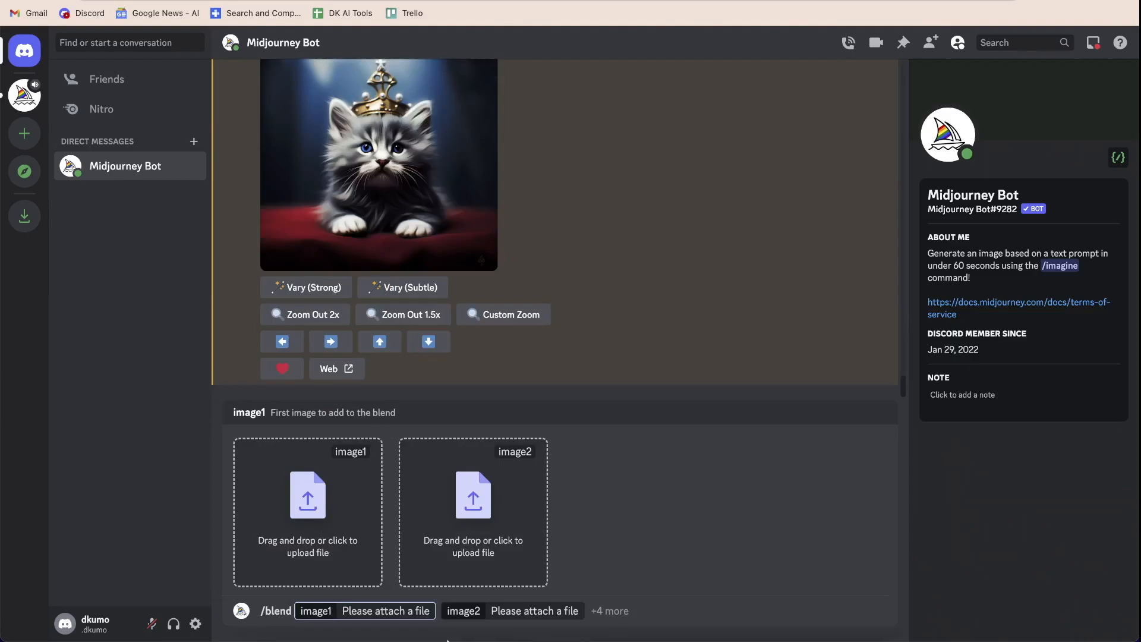
{"action": "mouse_move", "coordinate": [288, 578]}
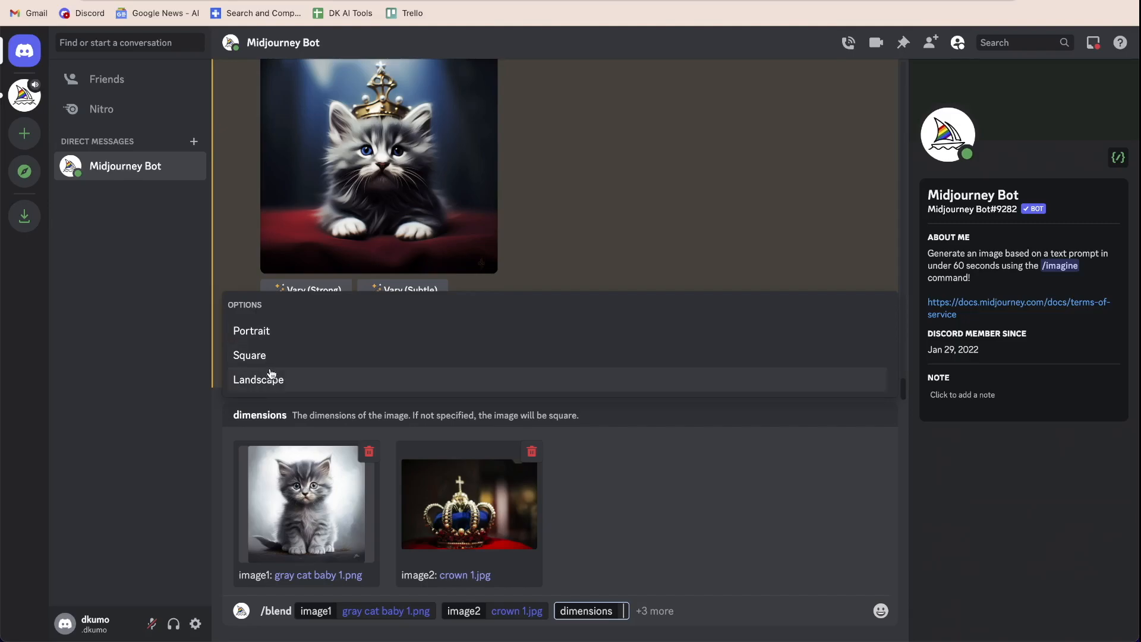
Set the blend to Landscape dimensions and review the optional image3–image5 fields
{"action": "left_click", "coordinate": [257, 380]}
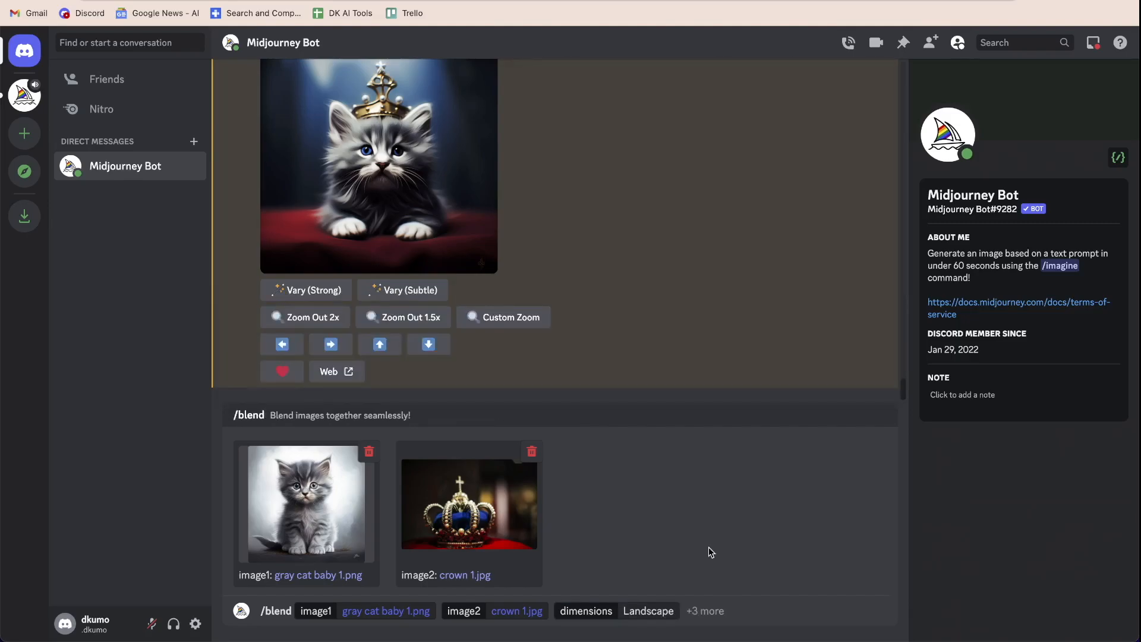
{"action": "left_click", "coordinate": [705, 611]}
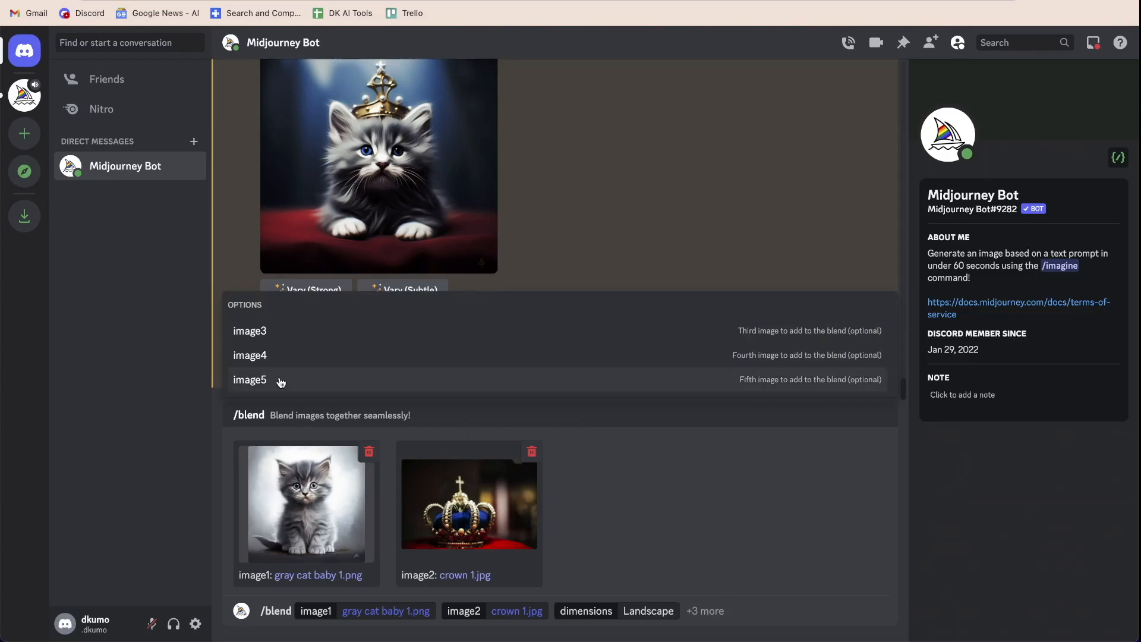
{"action": "mouse_move", "coordinate": [764, 547]}
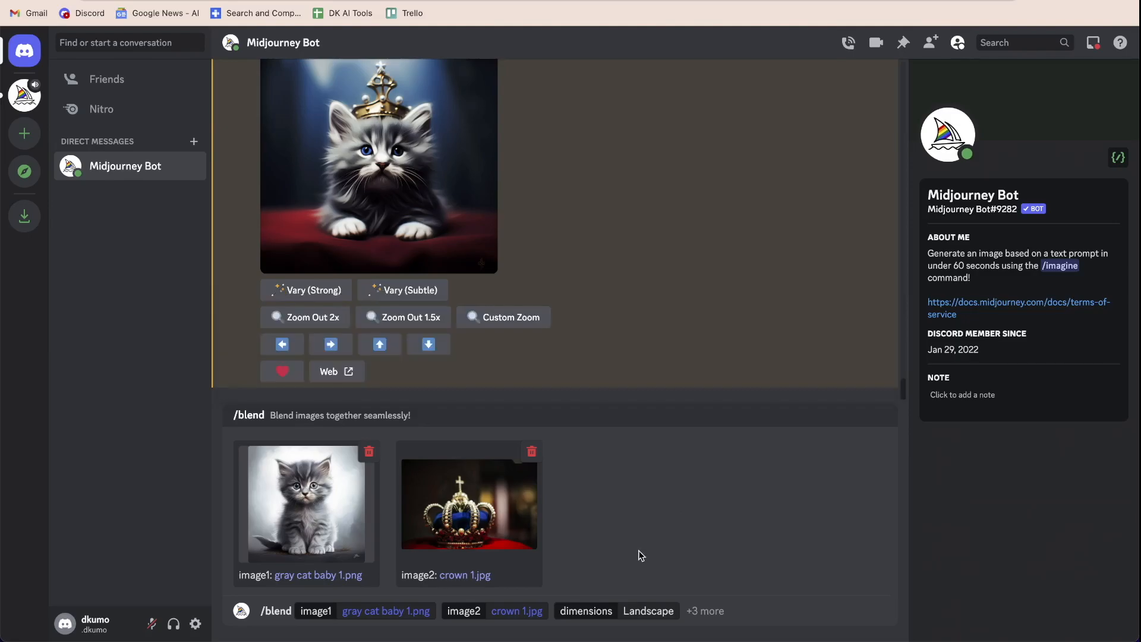
{"action": "mouse_move", "coordinate": [702, 614]}
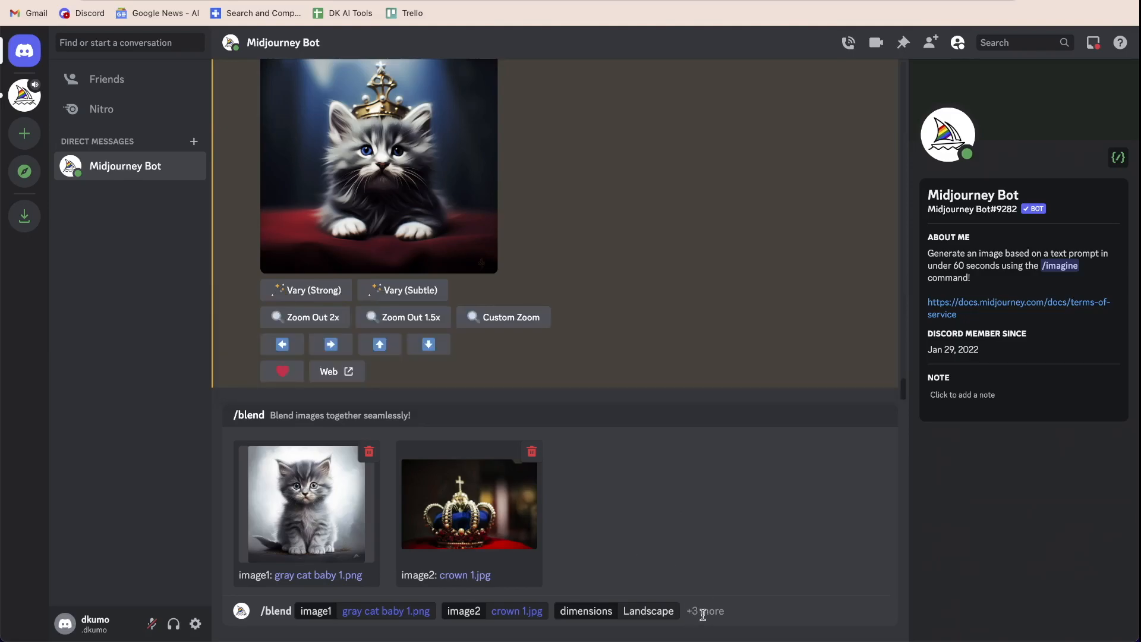
{"action": "left_click", "coordinate": [705, 610]}
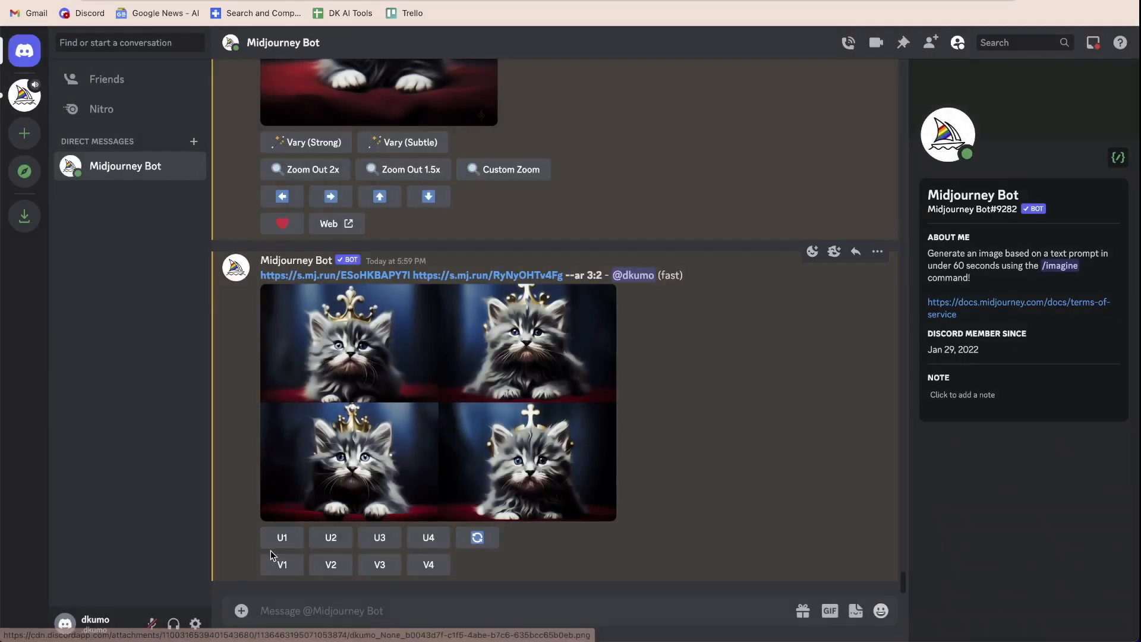
Upscale the first of the four crowned-kitten blends with U1
{"action": "left_click", "coordinate": [282, 538]}
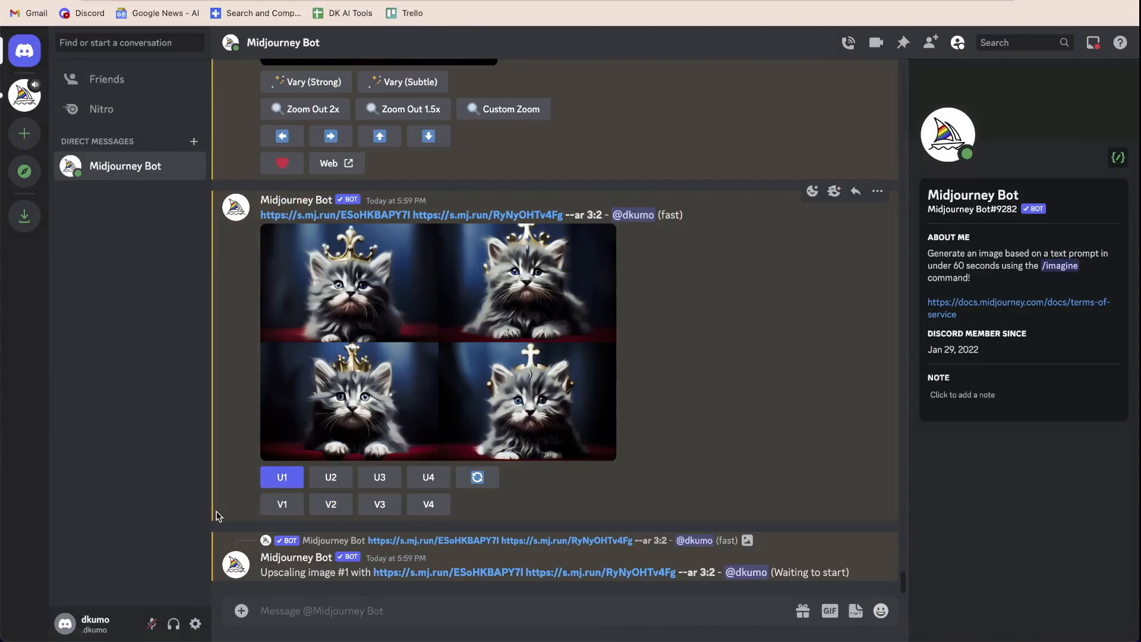
View the upscaled crowned kitten full-size and bring up its save options
{"action": "left_click", "coordinate": [281, 476]}
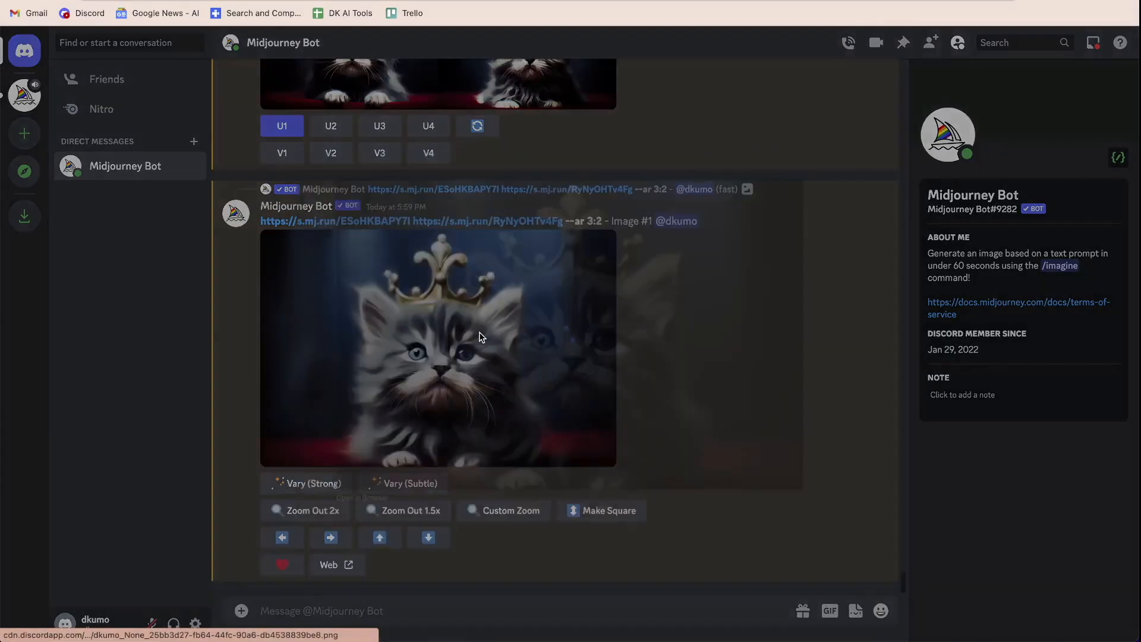
{"action": "right_click", "coordinate": [481, 337]}
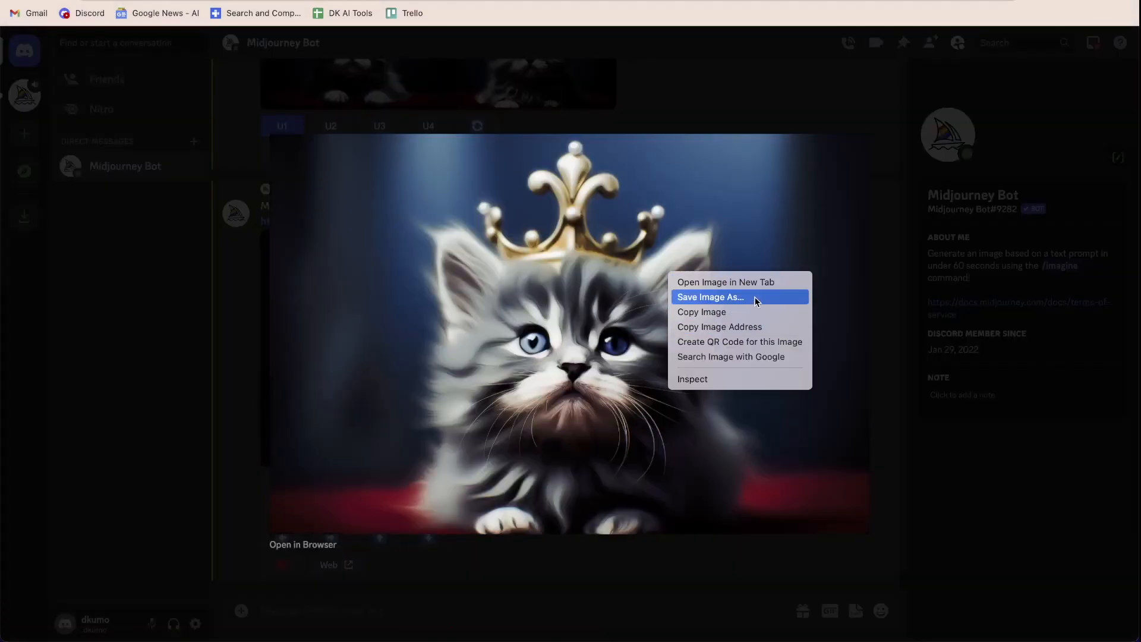